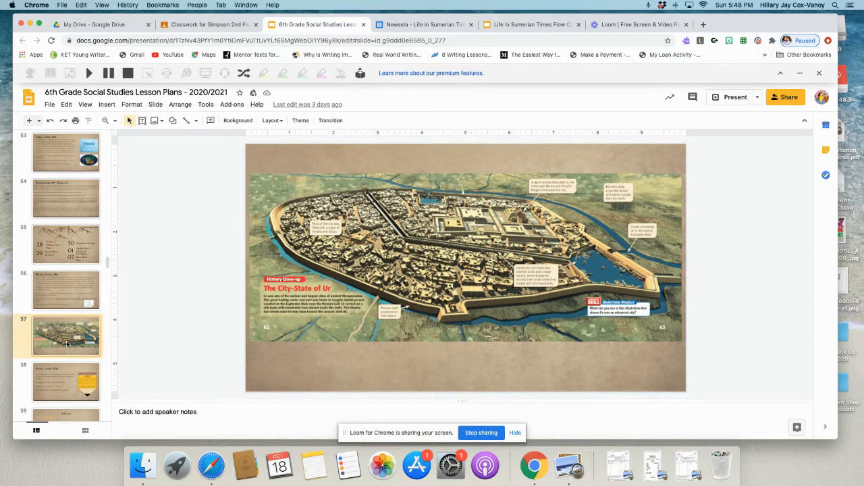
- Show slide 56, the Monday, October 19th lesson plan with learning target, bellwork and exit slip
{"action": "left_click", "coordinate": [65, 290]}
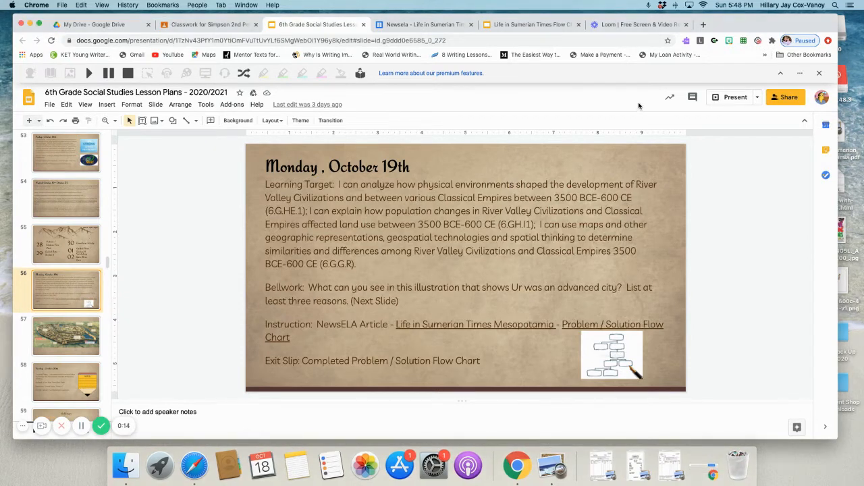
{"action": "mouse_move", "coordinate": [350, 13]}
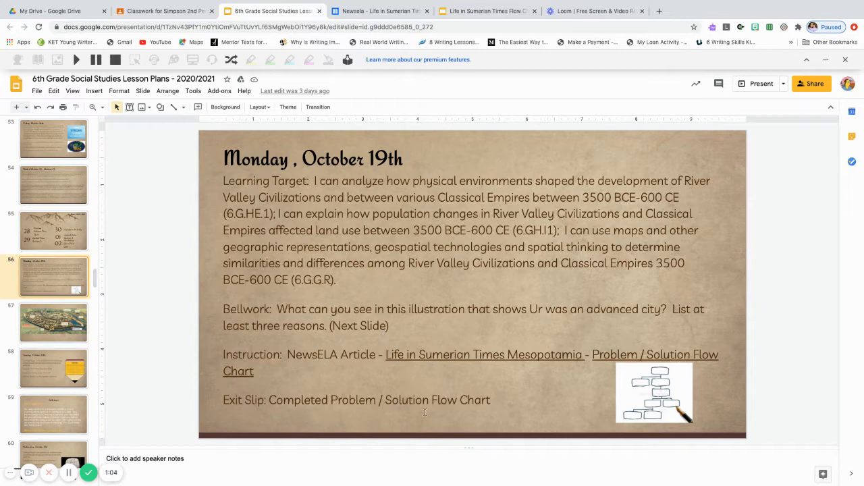
{"action": "mouse_move", "coordinate": [514, 425]}
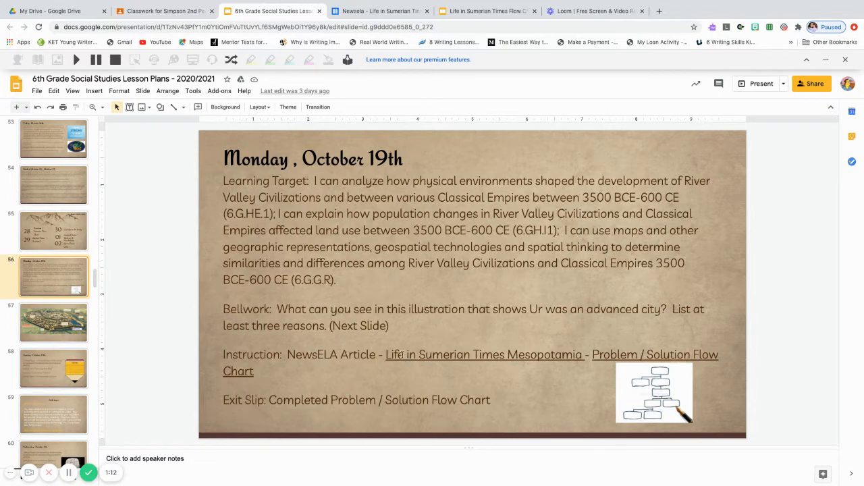
{"action": "mouse_move", "coordinate": [280, 195]}
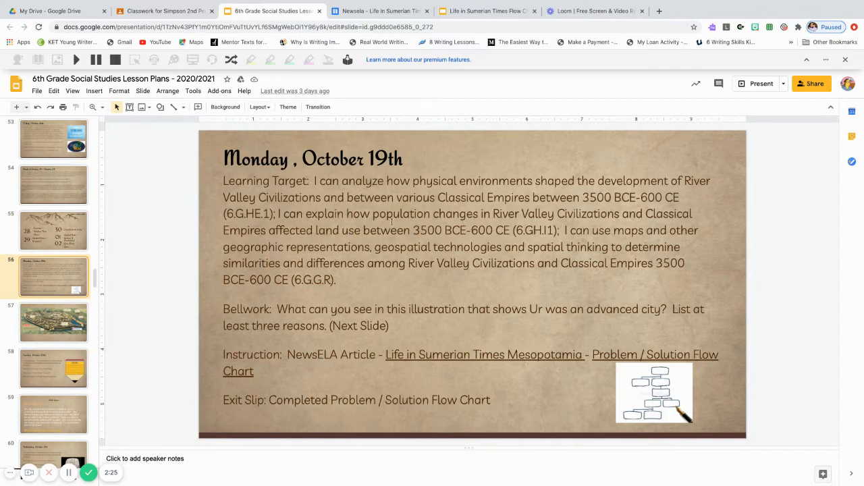
{"action": "mouse_move", "coordinate": [465, 274]}
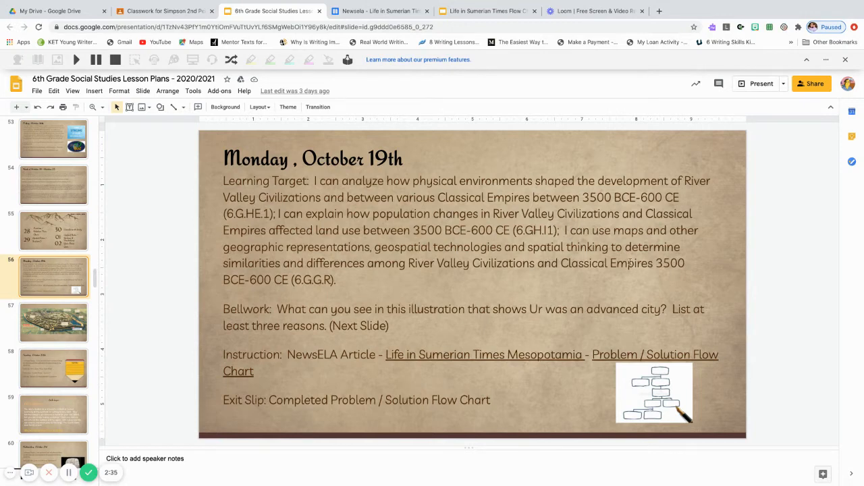
{"action": "mouse_move", "coordinate": [439, 290]}
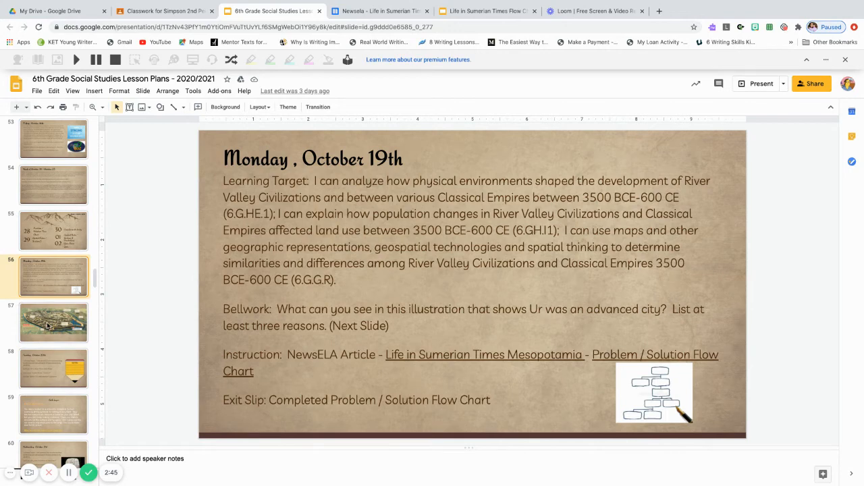
- Show slide 57, the City-State of Ur illustration for the bellwork question
{"action": "left_click", "coordinate": [53, 323]}
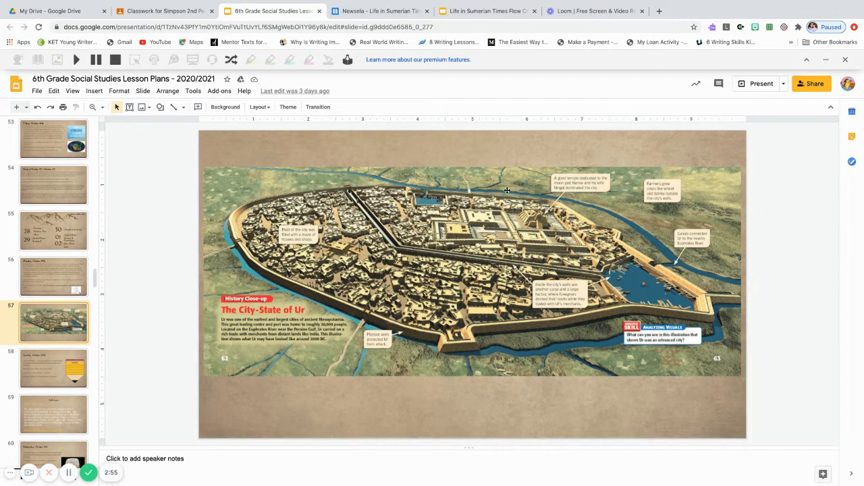
{"action": "mouse_move", "coordinate": [472, 200]}
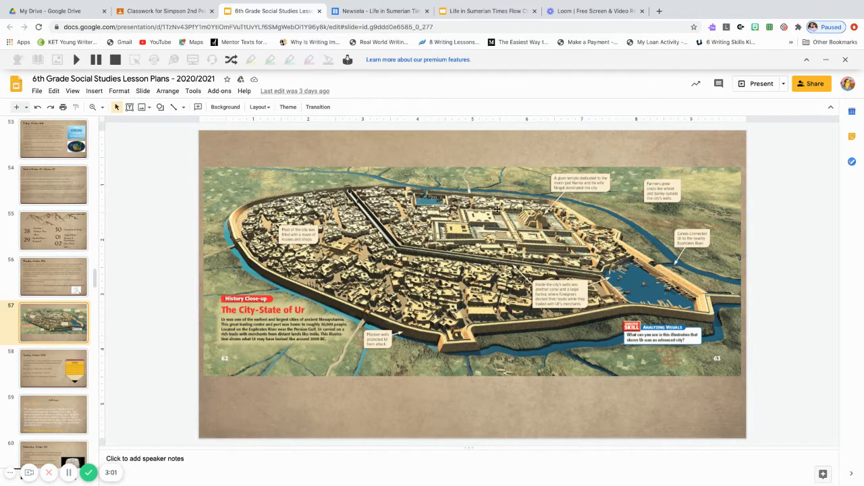
{"action": "mouse_move", "coordinate": [537, 197]}
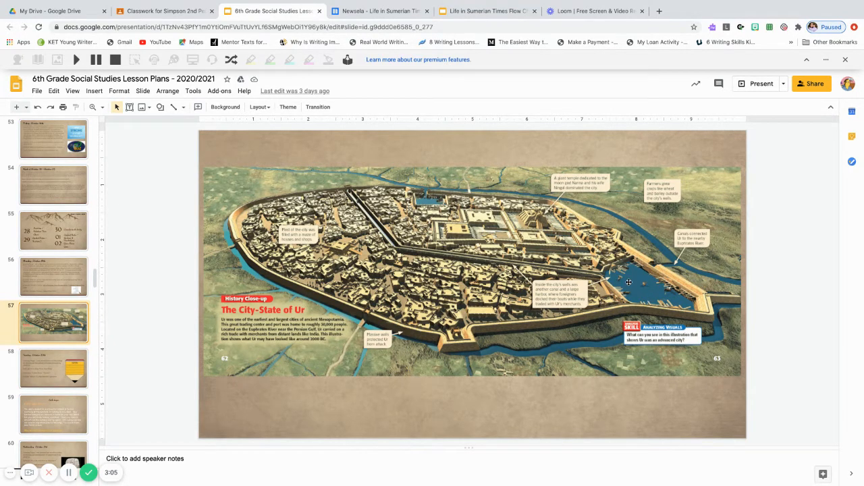
{"action": "mouse_move", "coordinate": [463, 308]}
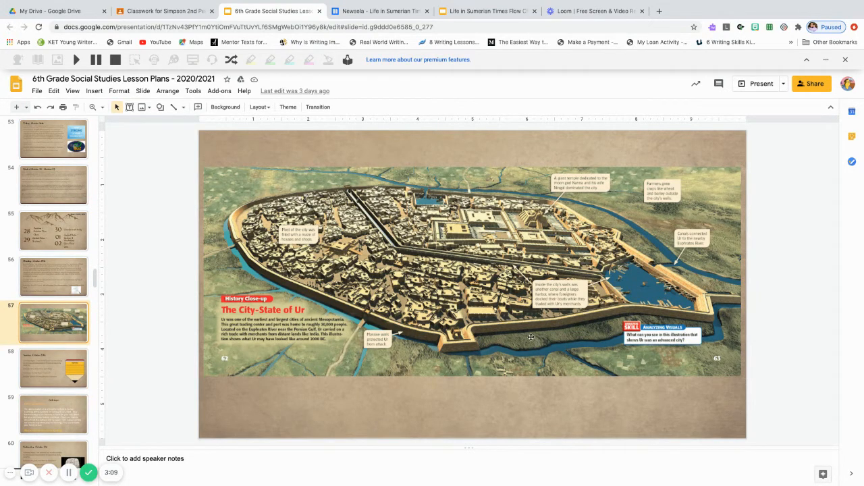
{"action": "mouse_move", "coordinate": [661, 293]}
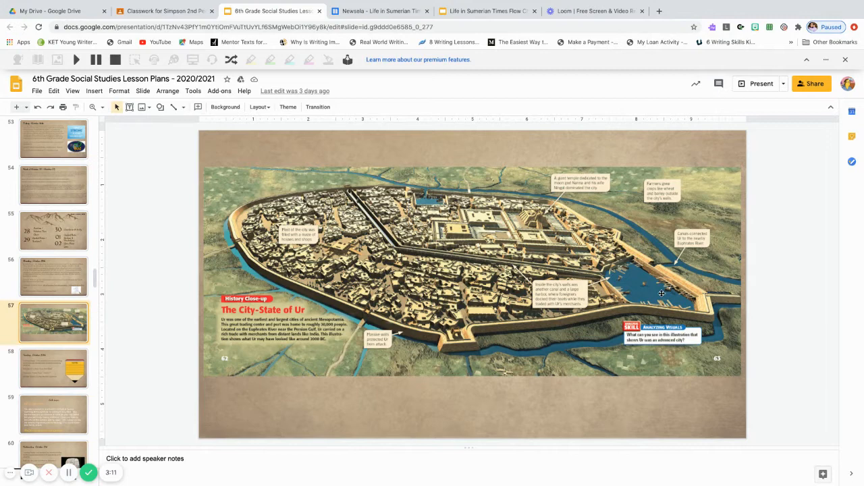
{"action": "mouse_move", "coordinate": [480, 221]}
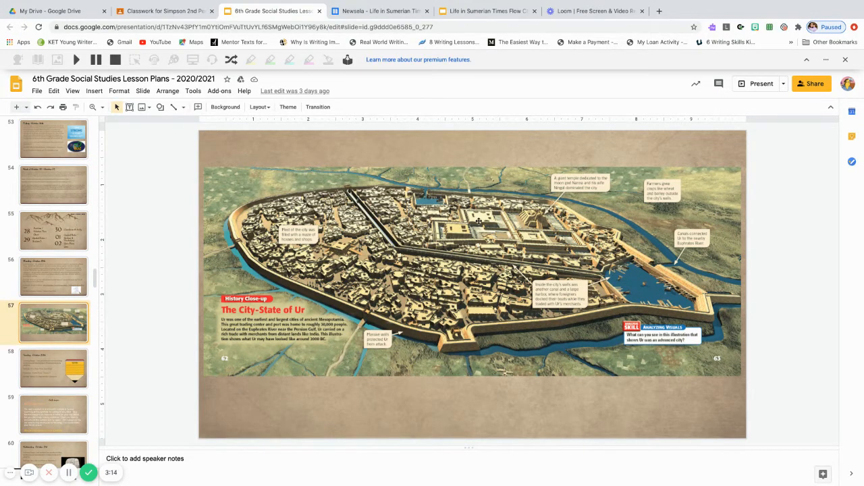
{"action": "mouse_move", "coordinate": [537, 204]}
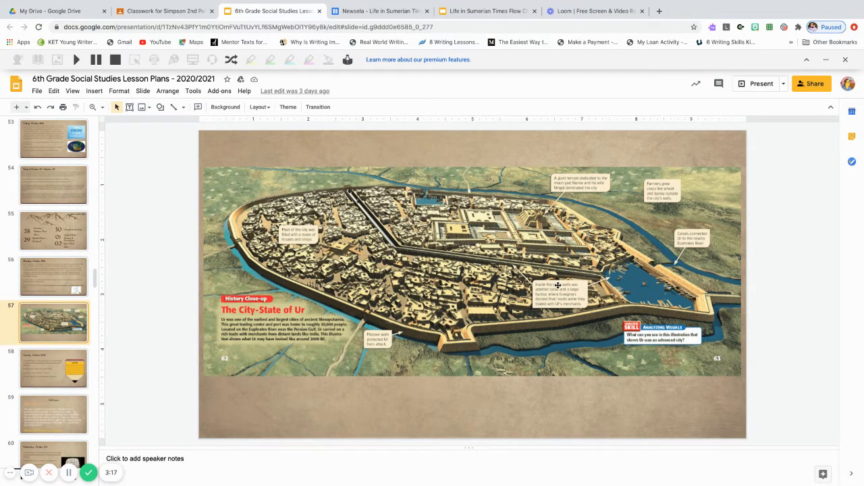
{"action": "mouse_move", "coordinate": [373, 221]}
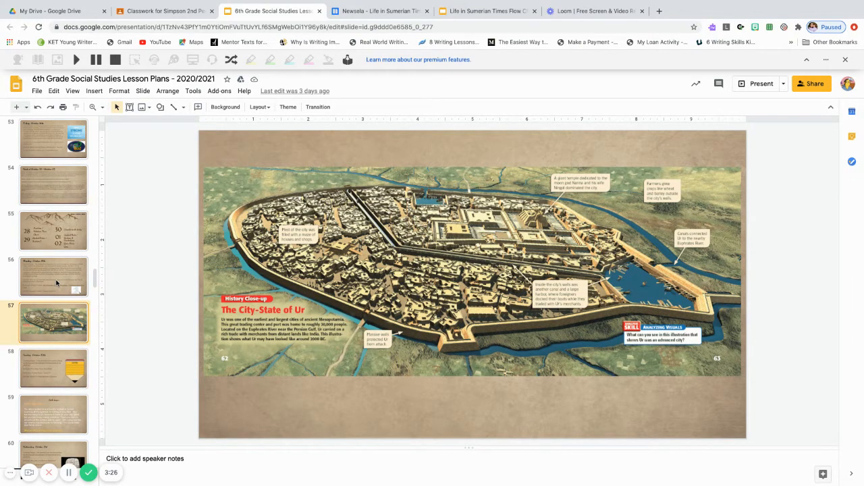
- Return to slide 56, then view the Week of 10/19 draft Mesopotamia assignment in Classroom
{"action": "left_click", "coordinate": [53, 276]}
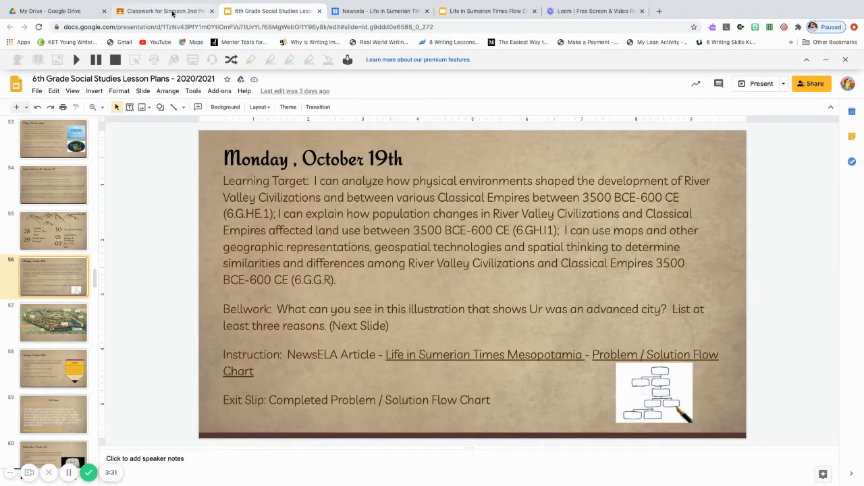
{"action": "left_click", "coordinate": [164, 11]}
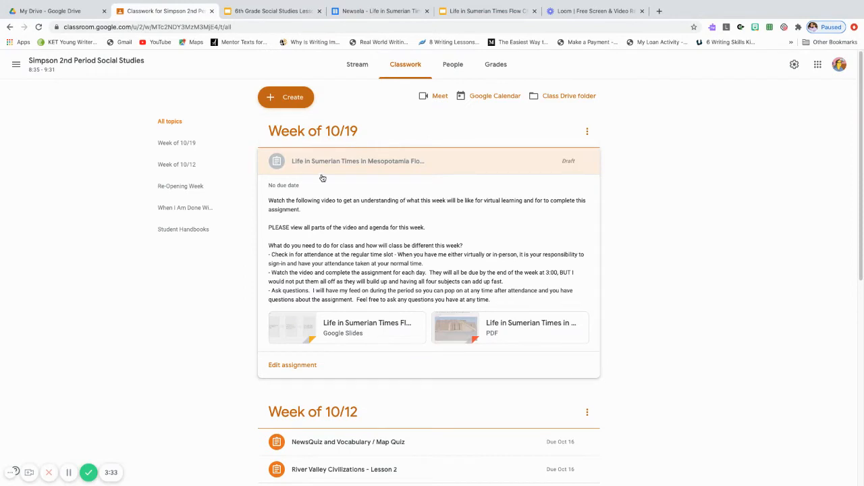
{"action": "mouse_move", "coordinate": [317, 171]}
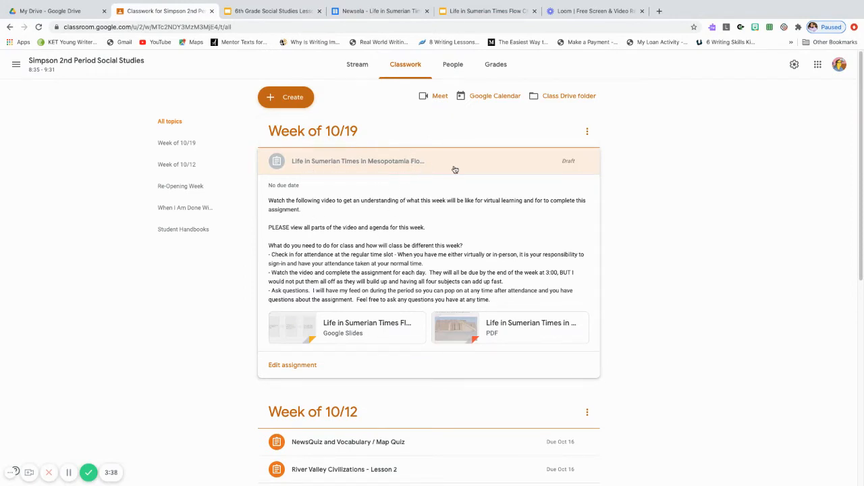
{"action": "mouse_move", "coordinate": [487, 262]}
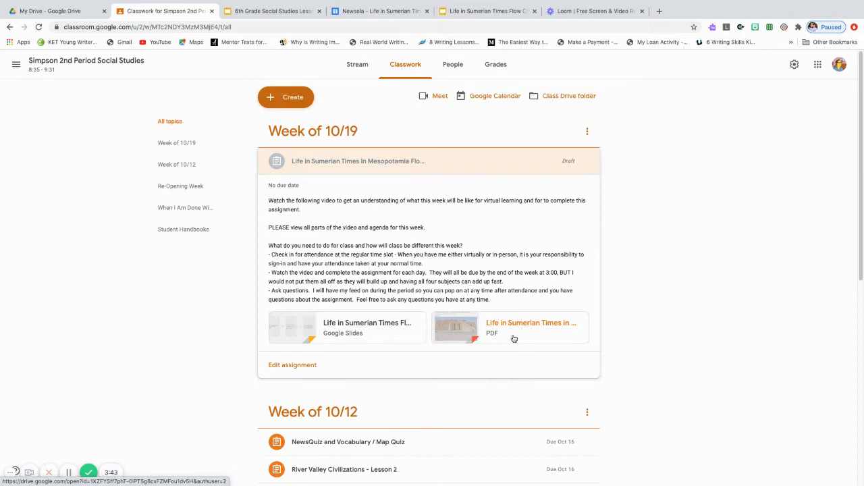
{"action": "mouse_move", "coordinate": [513, 334]}
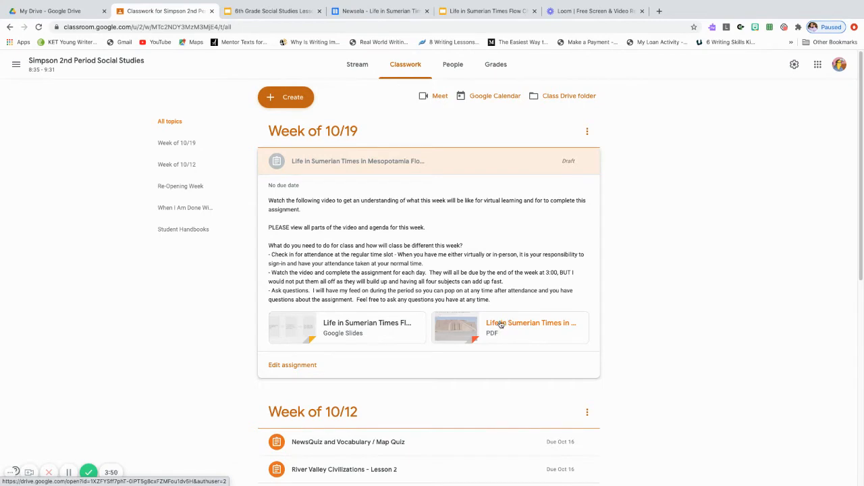
{"action": "mouse_move", "coordinate": [517, 324]}
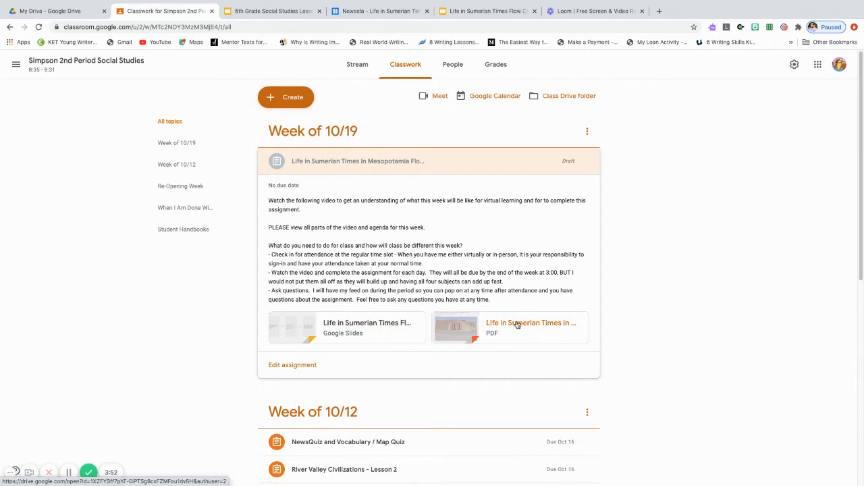
{"action": "mouse_move", "coordinate": [531, 323]}
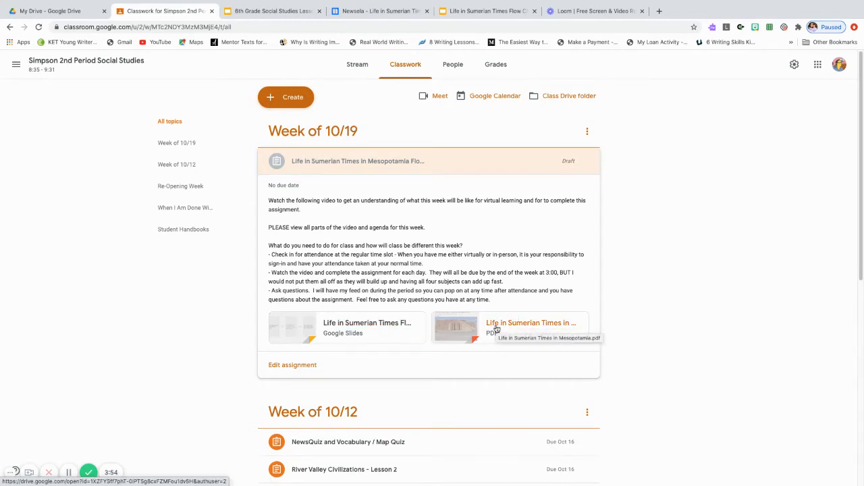
- Open the Newsela article 'Life in Sumerian Times in Mesopotamia' and scroll through its sections
{"action": "left_click", "coordinate": [380, 11]}
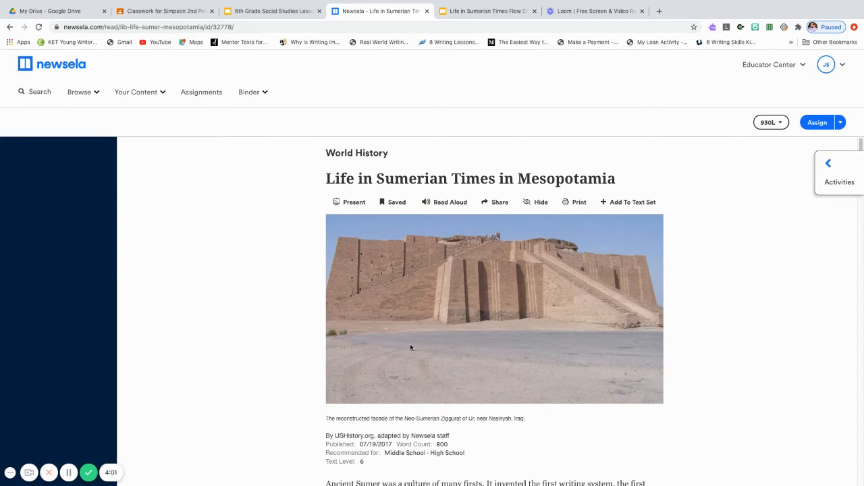
{"action": "scroll", "scroll_direction": "down", "scroll_amount": 3}
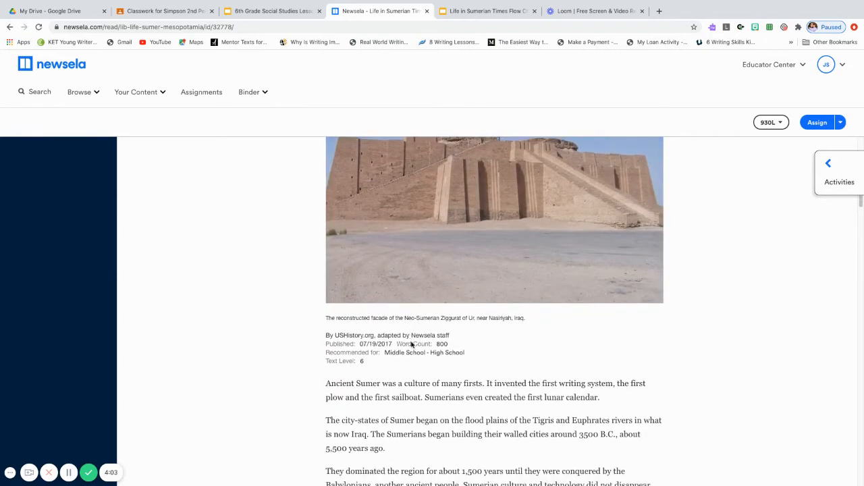
{"action": "scroll", "scroll_direction": "down", "scroll_amount": 3}
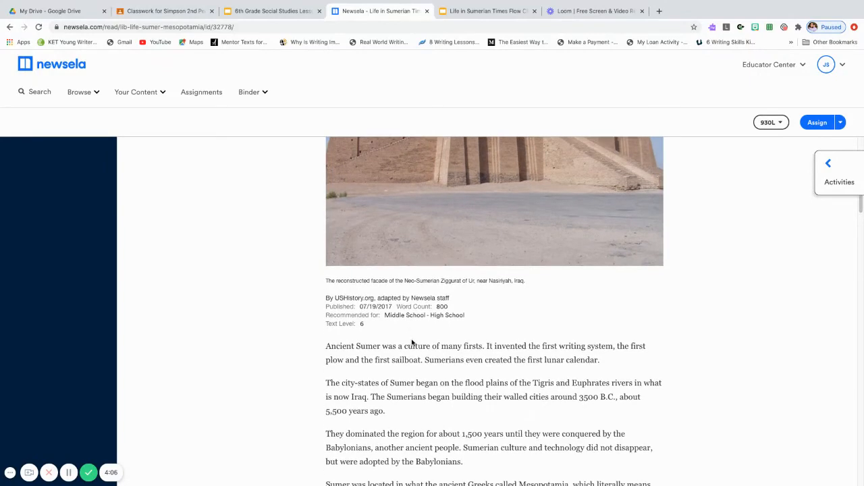
{"action": "scroll", "scroll_direction": "down", "scroll_amount": 3}
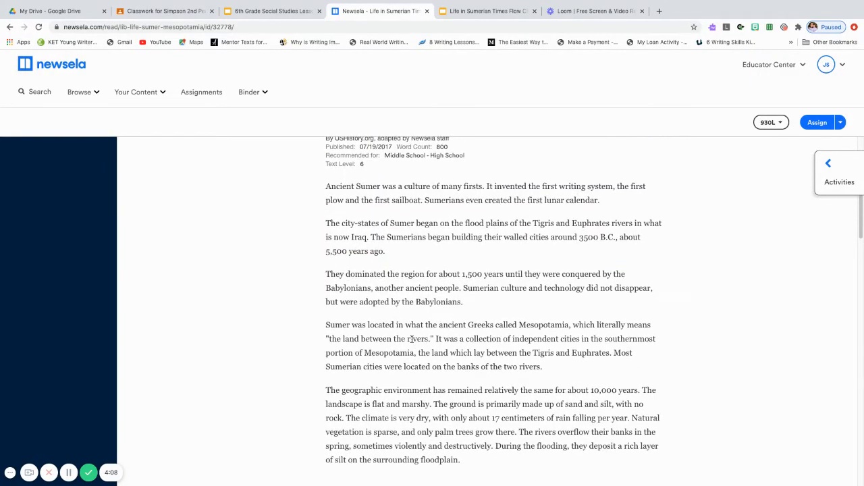
{"action": "scroll", "scroll_direction": "down", "scroll_amount": 3}
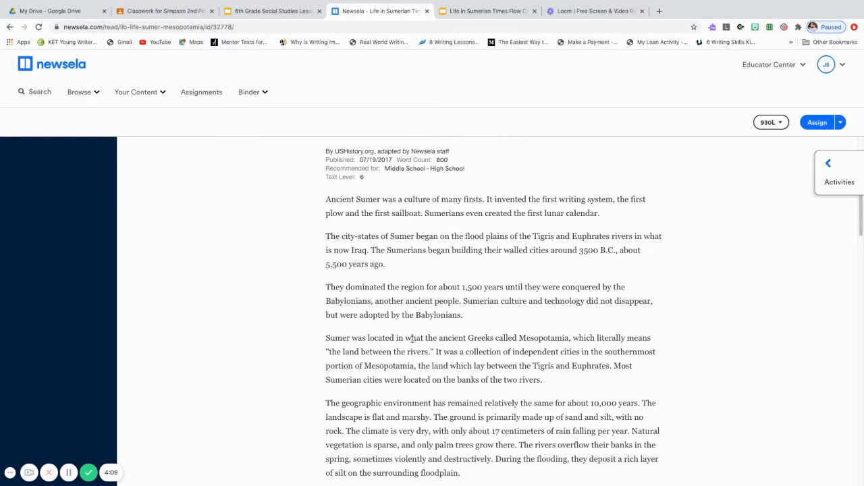
{"action": "scroll", "scroll_direction": "down", "scroll_amount": 3}
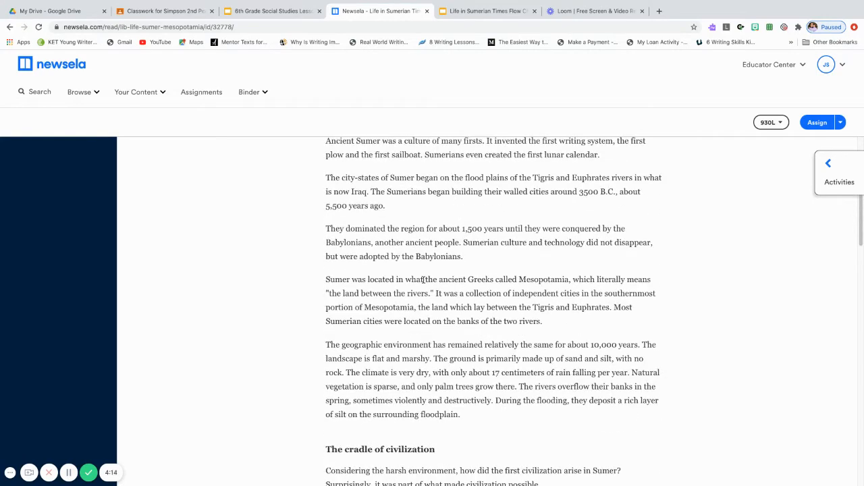
{"action": "scroll", "scroll_direction": "up", "scroll_amount": 3}
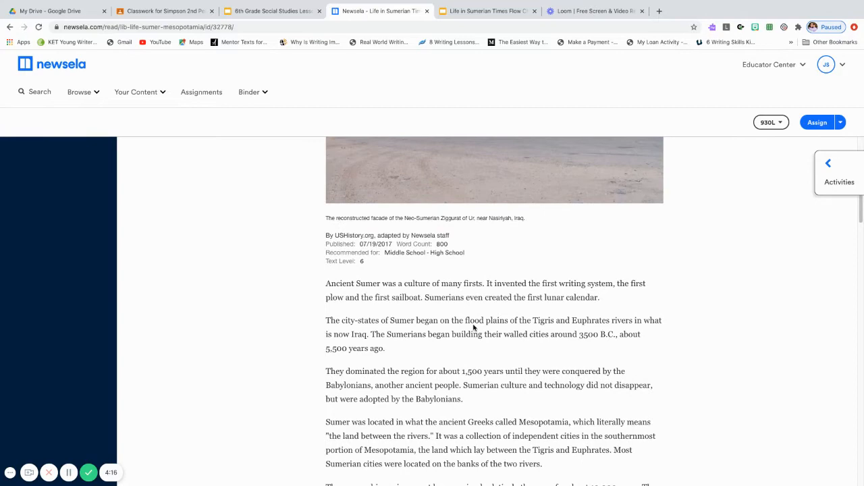
{"action": "scroll", "scroll_direction": "down", "scroll_amount": 3}
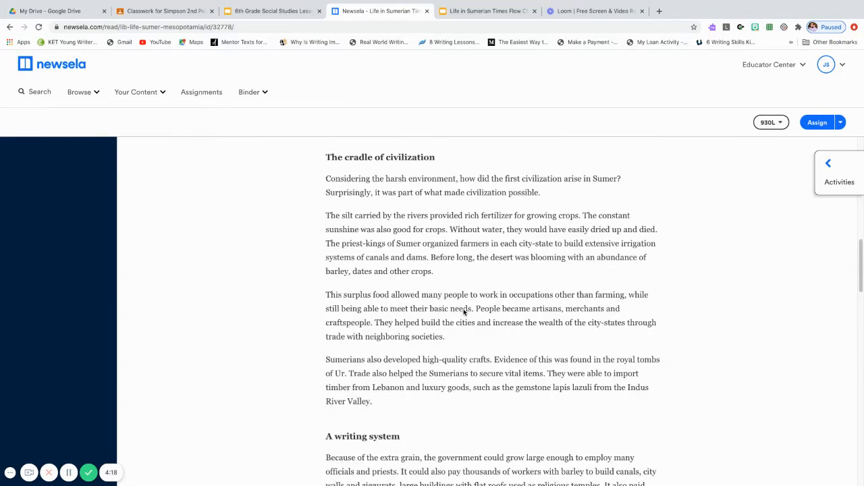
{"action": "scroll", "scroll_direction": "down", "scroll_amount": 3}
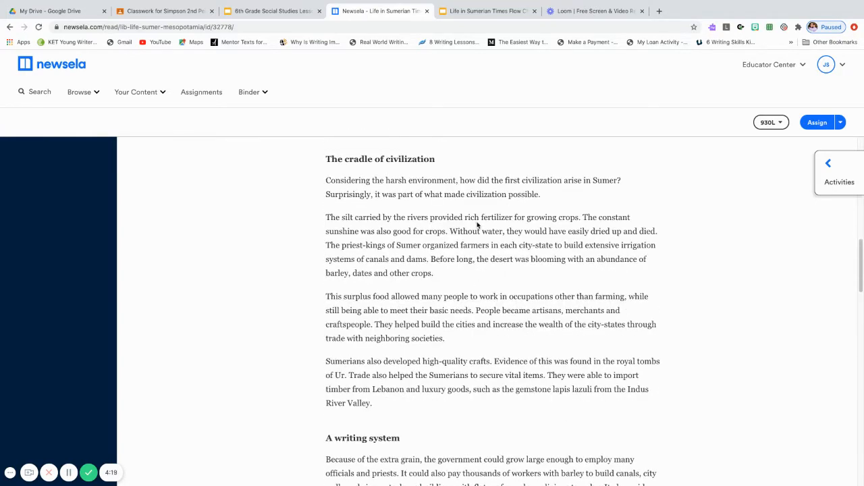
{"action": "scroll", "scroll_direction": "down", "scroll_amount": 3}
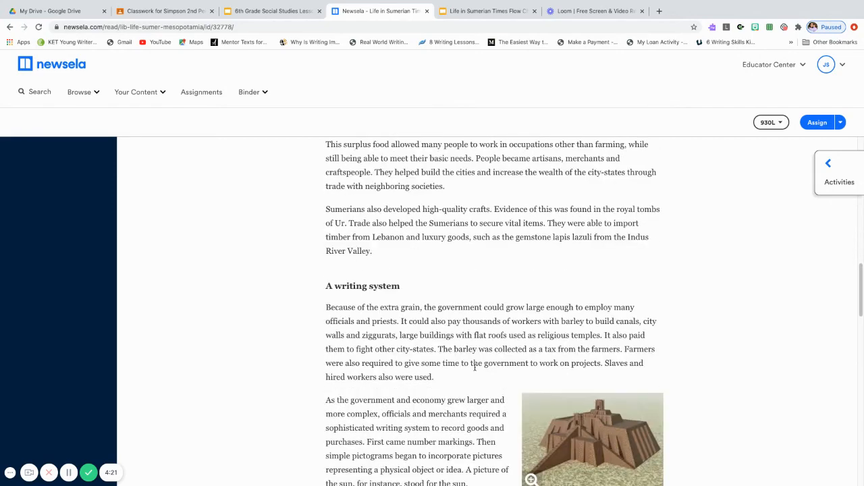
{"action": "scroll", "scroll_direction": "down", "scroll_amount": 3}
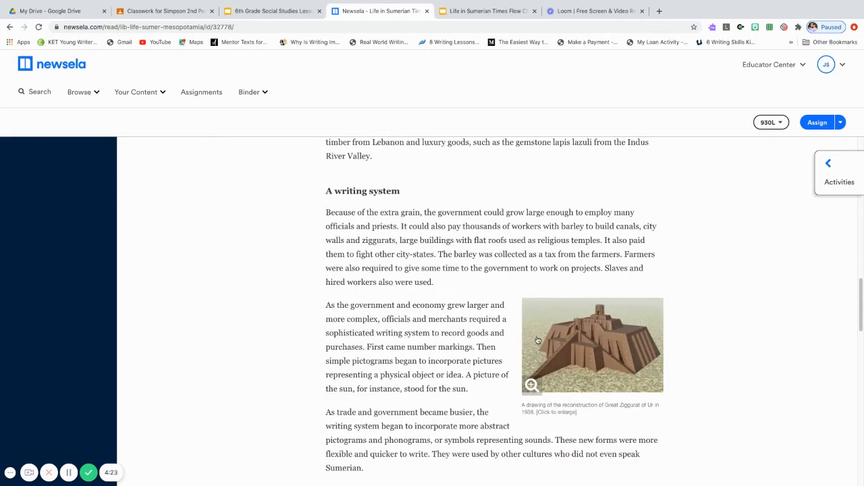
{"action": "scroll", "scroll_direction": "down", "scroll_amount": 3}
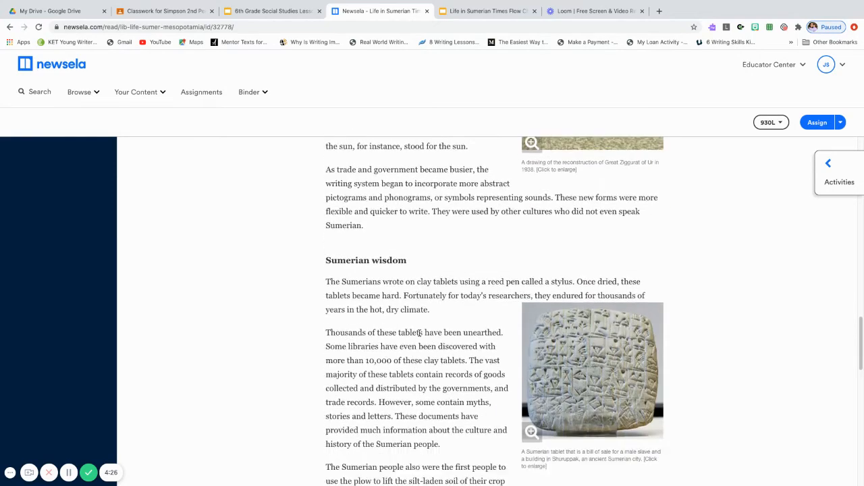
{"action": "scroll", "scroll_direction": "down", "scroll_amount": 3}
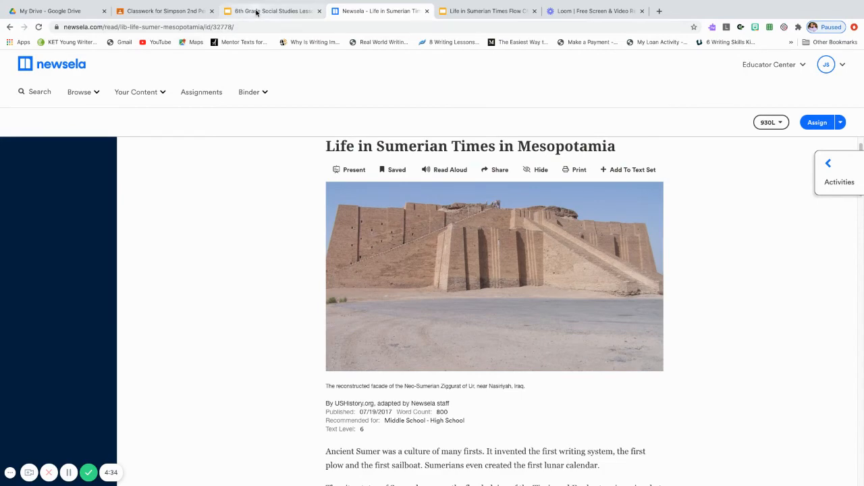
- Check the draft Week of 10/19 assignment, then open the Life in Sumerian Times Flow Chart deck
{"action": "left_click", "coordinate": [164, 11]}
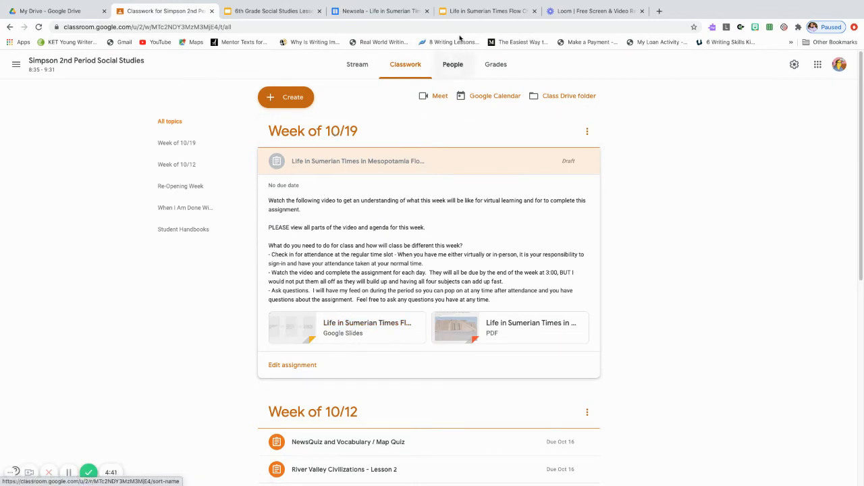
{"action": "left_click", "coordinate": [486, 10]}
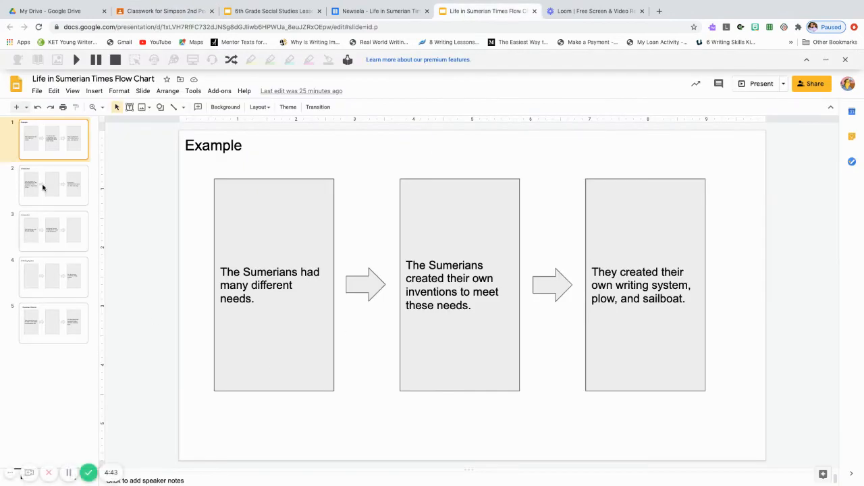
{"action": "mouse_move", "coordinate": [58, 210]}
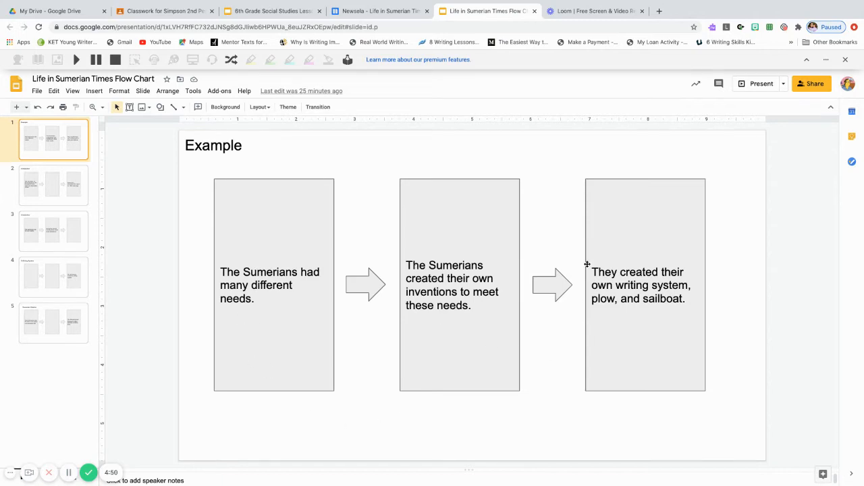
{"action": "mouse_move", "coordinate": [446, 297]}
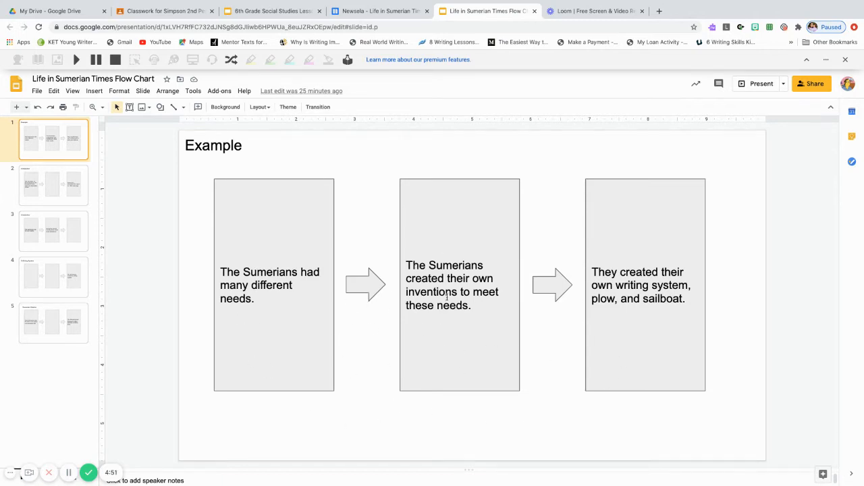
{"action": "mouse_move", "coordinate": [630, 328]}
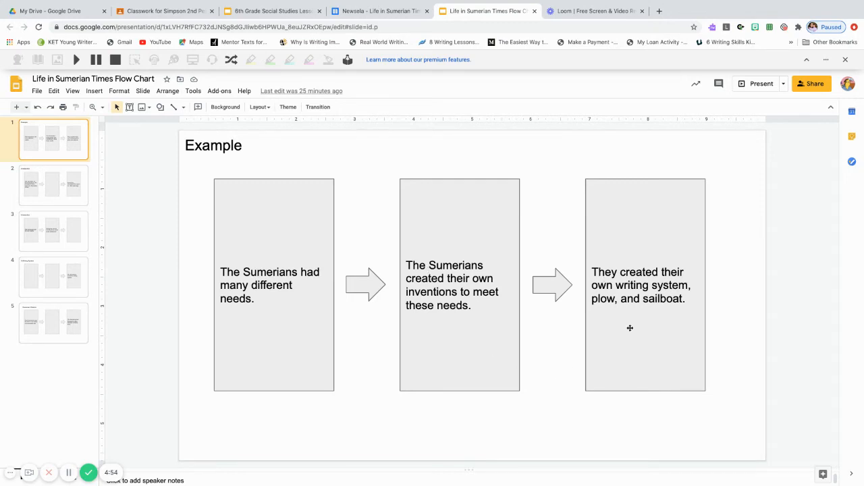
{"action": "mouse_move", "coordinate": [637, 379]}
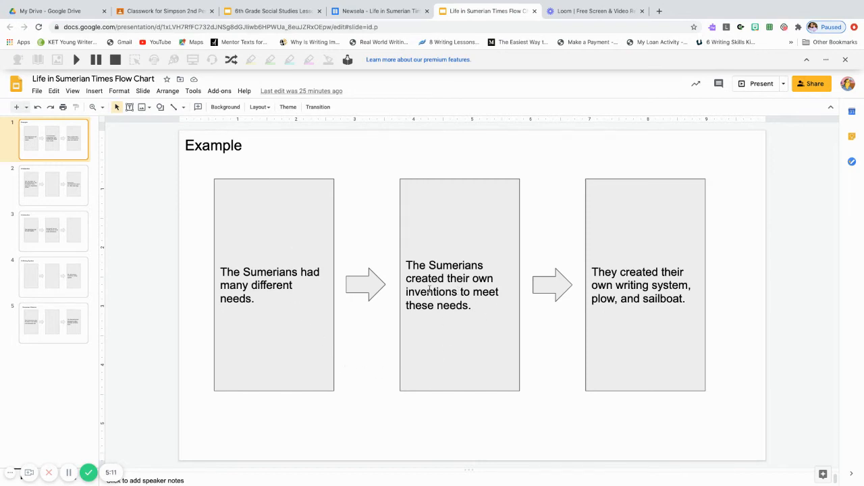
{"action": "mouse_move", "coordinate": [678, 385]}
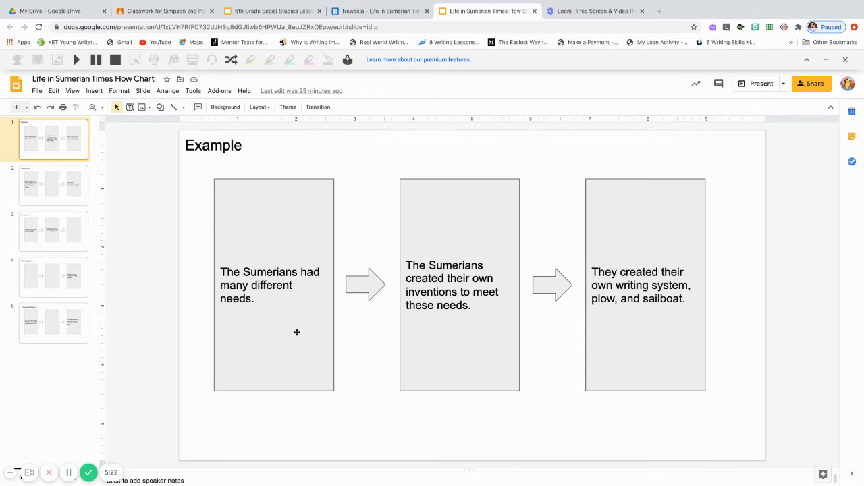
{"action": "mouse_move", "coordinate": [403, 448]}
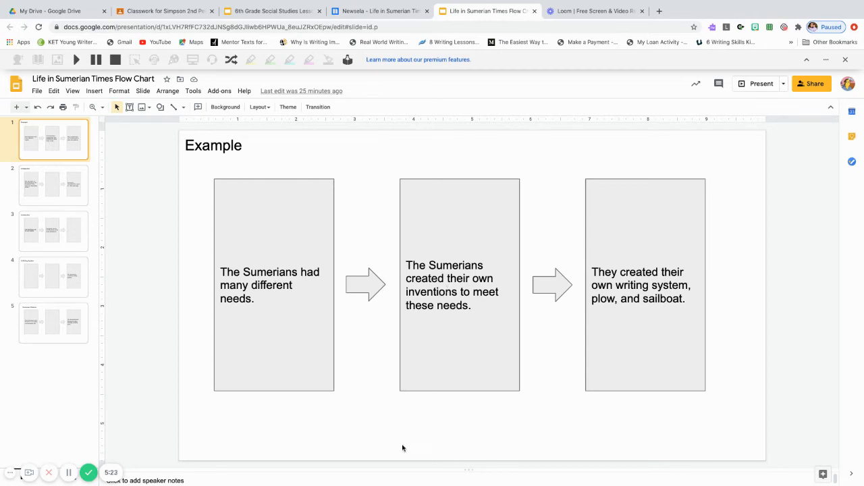
{"action": "mouse_move", "coordinate": [293, 323]}
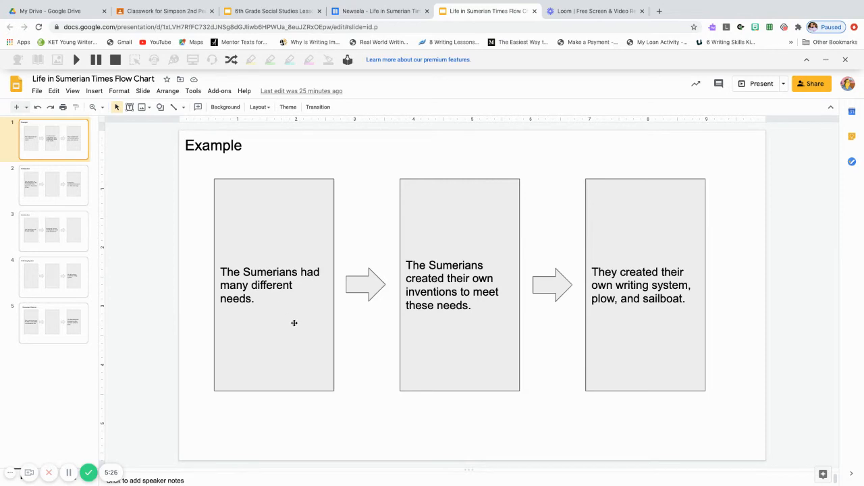
{"action": "mouse_move", "coordinate": [306, 274]}
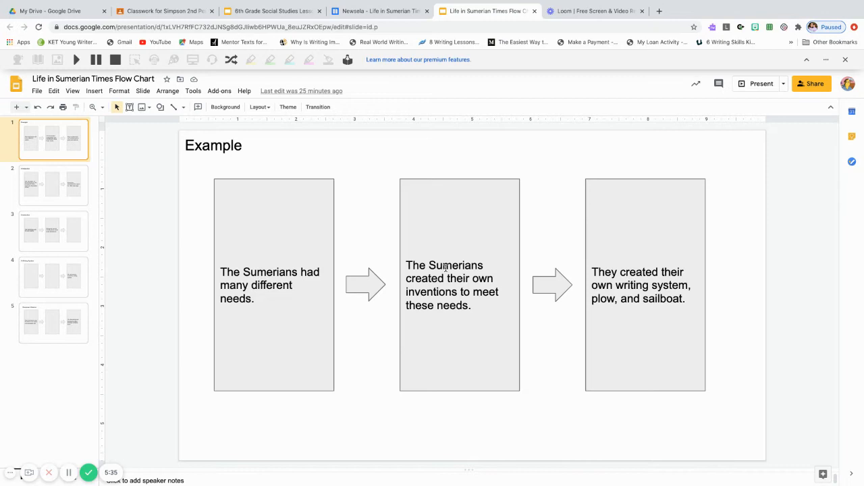
{"action": "mouse_move", "coordinate": [426, 293]}
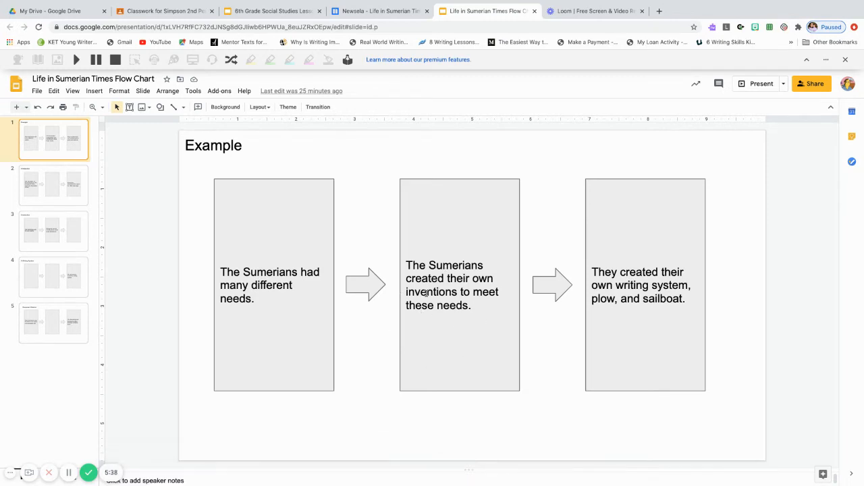
{"action": "mouse_move", "coordinate": [435, 312]}
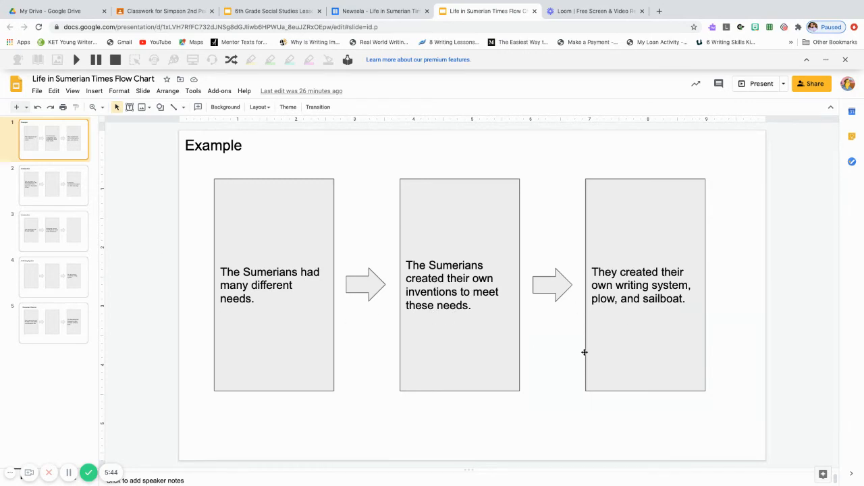
- Go to slide 2, the Introduction flow chart with its middle box blank
{"action": "left_click", "coordinate": [53, 184]}
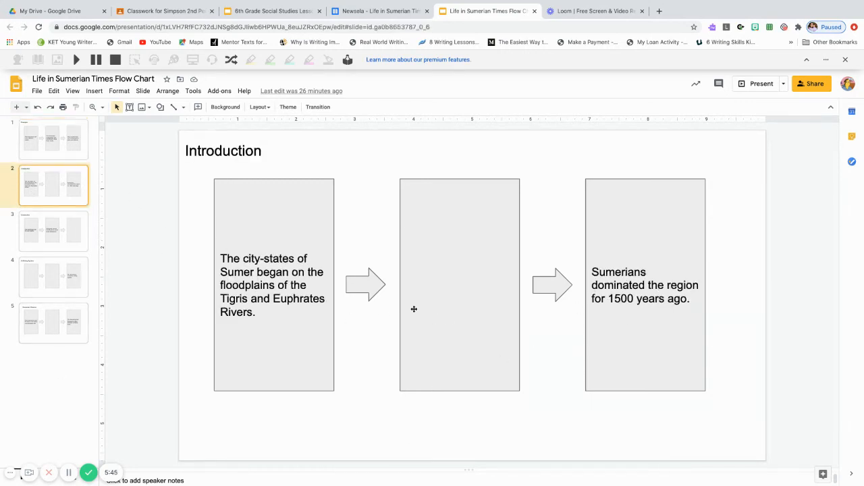
- Browse slide 3, Sumerian Wisdom and Introduction slides, then return to the flow chart deck
{"action": "left_click", "coordinate": [53, 230]}
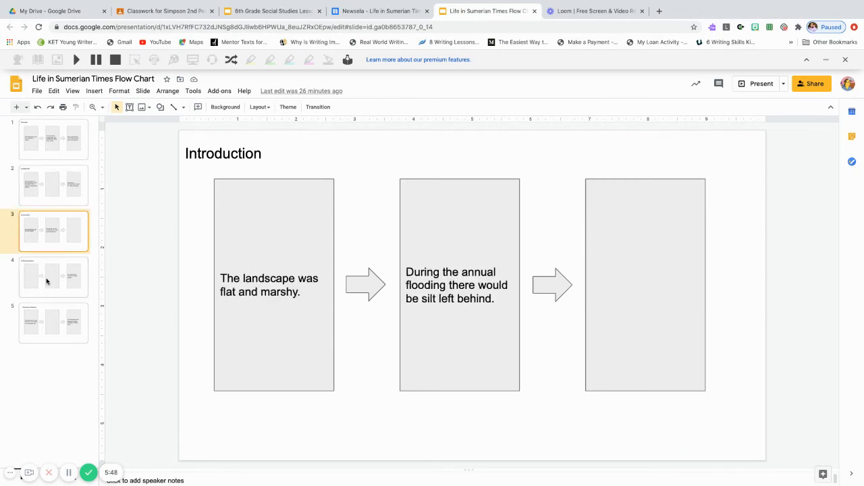
{"action": "left_click", "coordinate": [52, 322]}
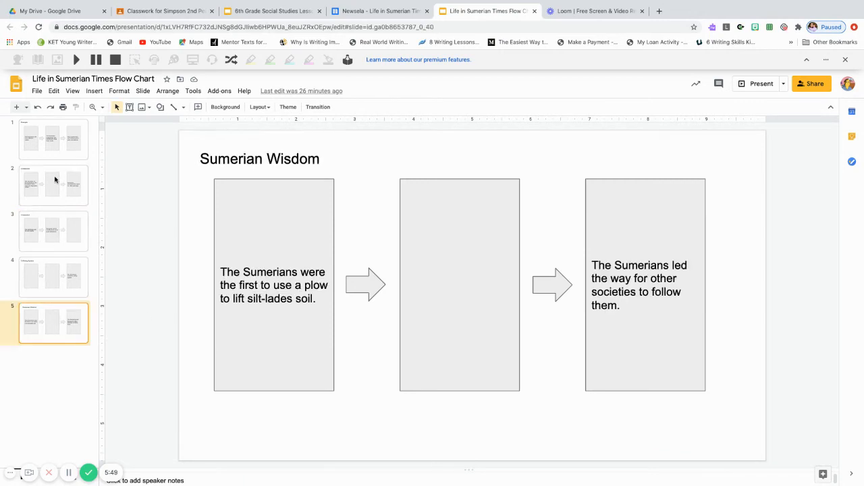
{"action": "left_click", "coordinate": [53, 184]}
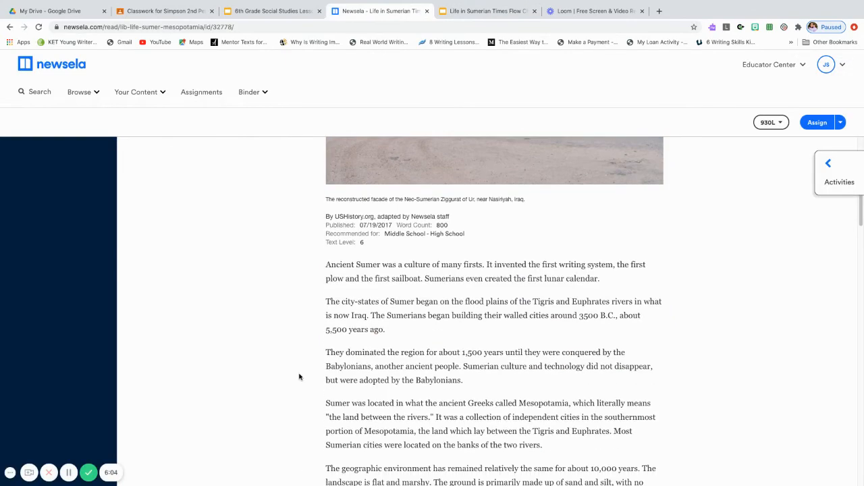
{"action": "scroll", "scroll_direction": "down", "scroll_amount": 3}
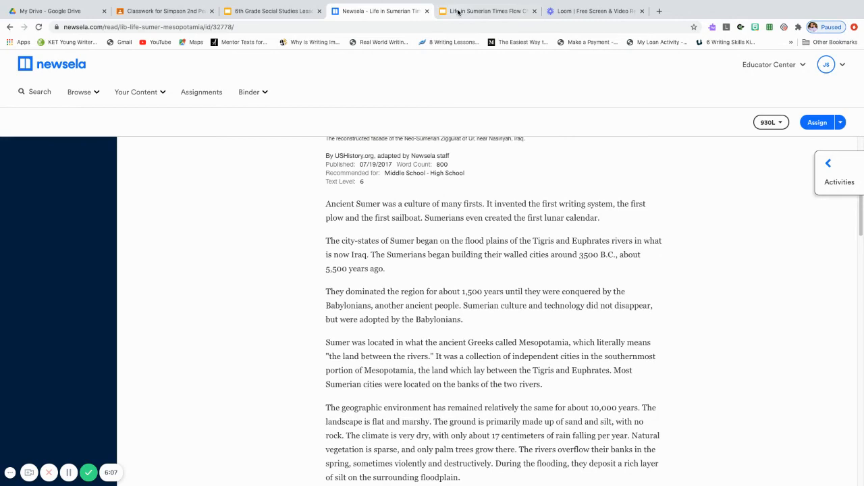
{"action": "left_click", "coordinate": [486, 10]}
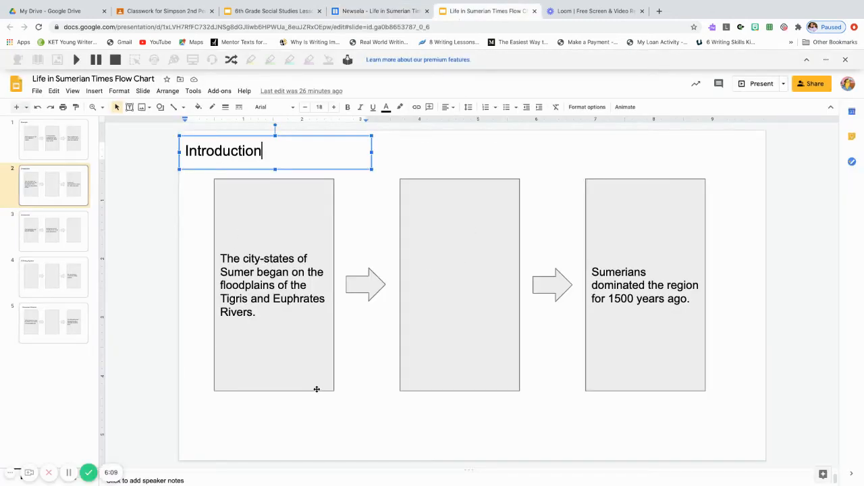
{"action": "mouse_move", "coordinate": [309, 328]}
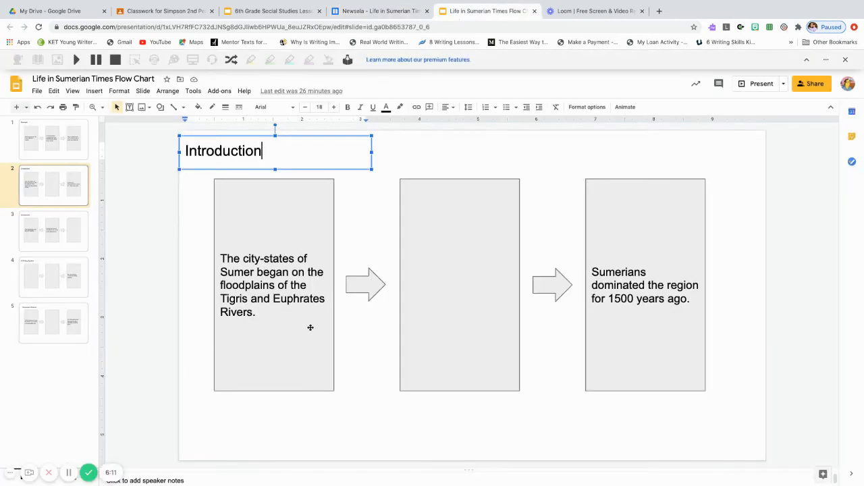
{"action": "mouse_move", "coordinate": [458, 249]}
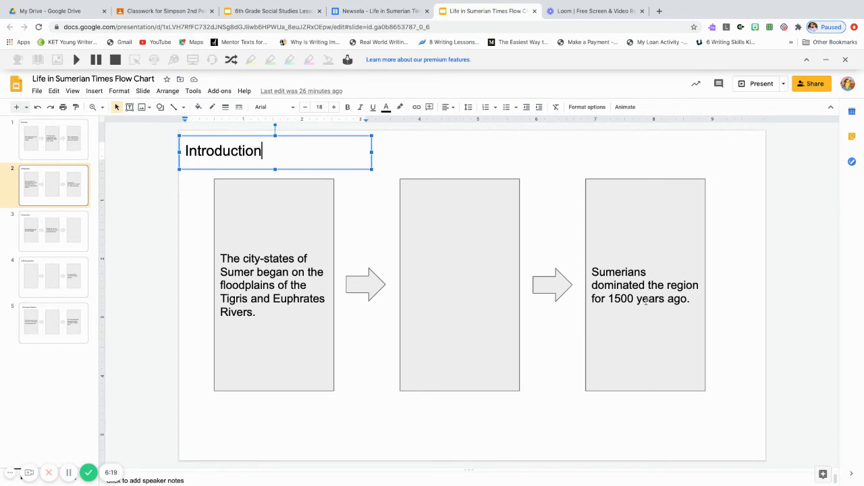
{"action": "mouse_move", "coordinate": [467, 271]}
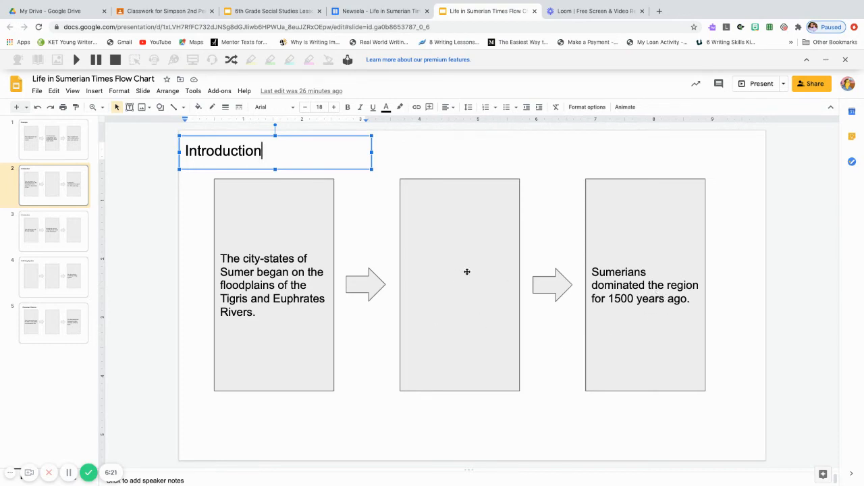
{"action": "mouse_move", "coordinate": [433, 232]}
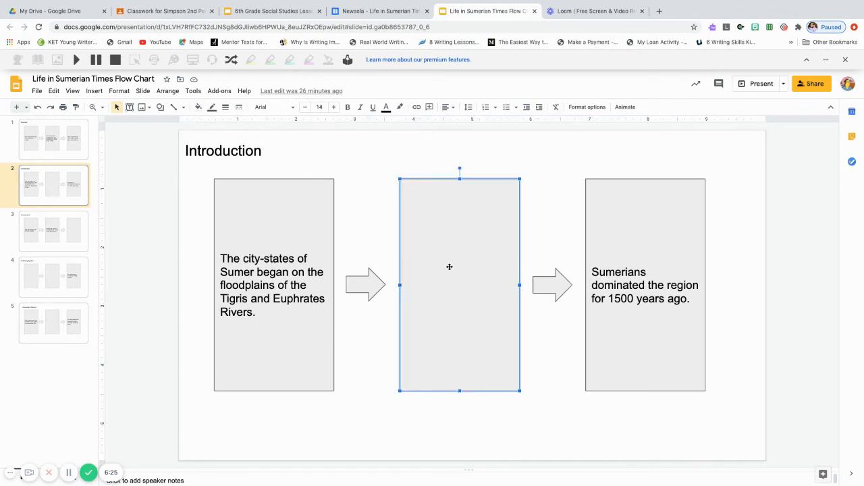
- Point out slide 2's empty middle box and slide 3's empty third box
{"action": "double_click", "coordinate": [460, 284]}
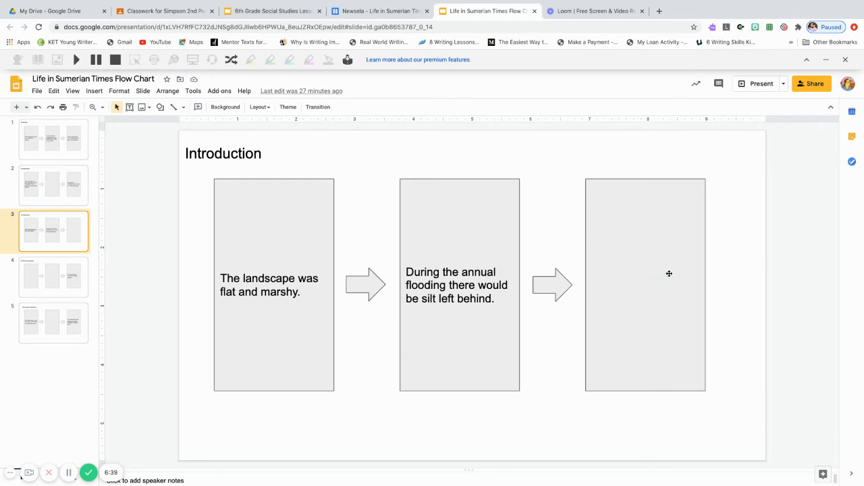
{"action": "left_click", "coordinate": [644, 283]}
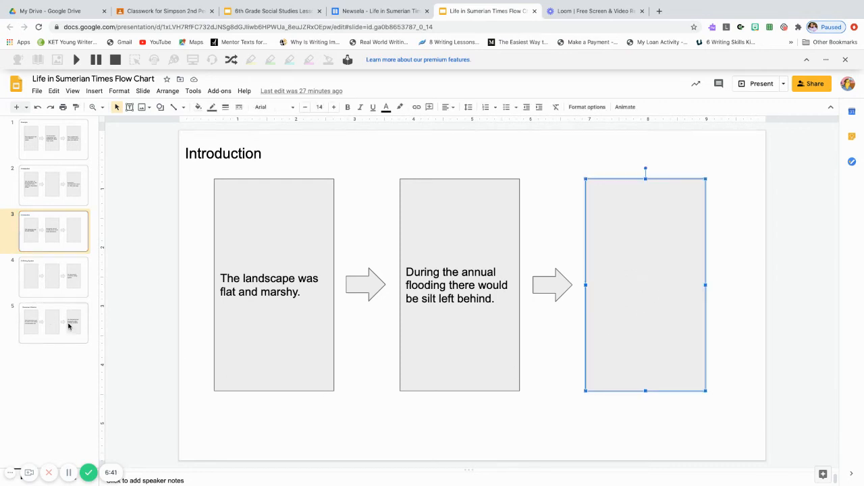
- Highlight the A Writing System slide's empty middle box, then show the Sumerian Wisdom slide
{"action": "left_click", "coordinate": [54, 276]}
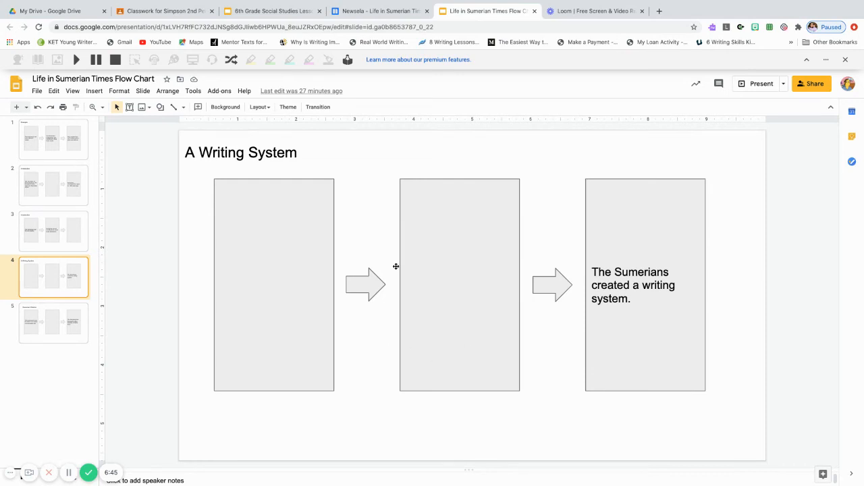
{"action": "mouse_move", "coordinate": [343, 279]}
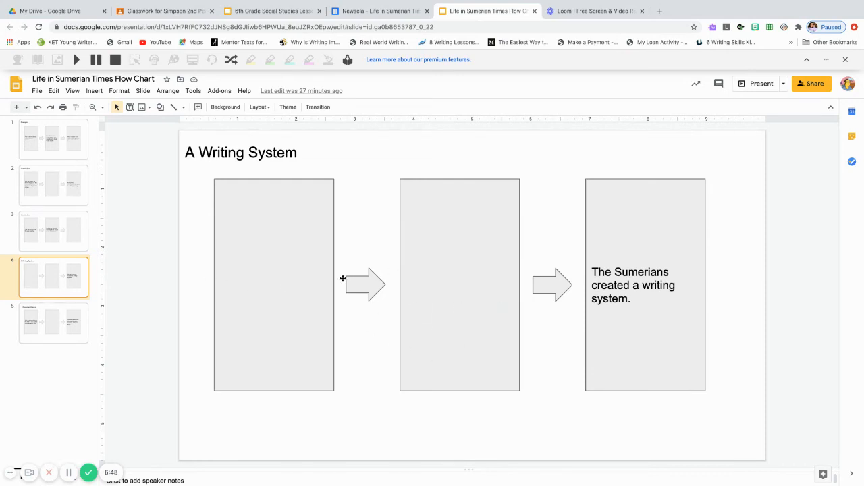
{"action": "left_click", "coordinate": [460, 283]}
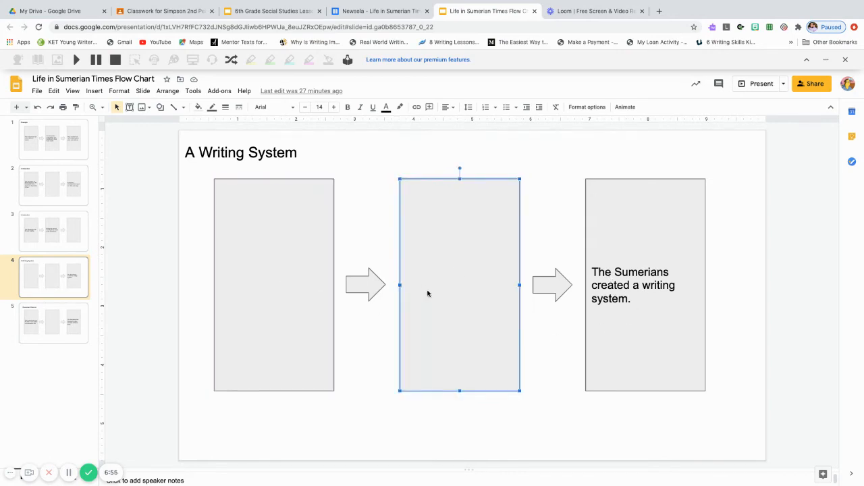
{"action": "mouse_move", "coordinate": [68, 354]}
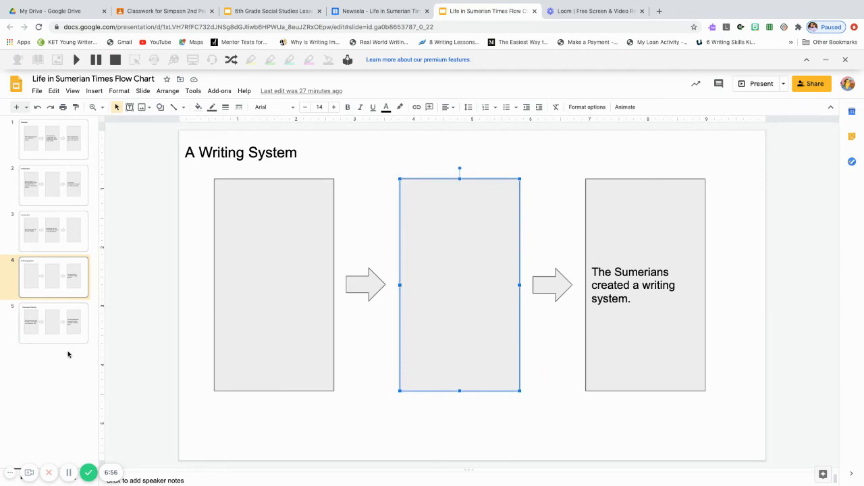
{"action": "left_click", "coordinate": [52, 323]}
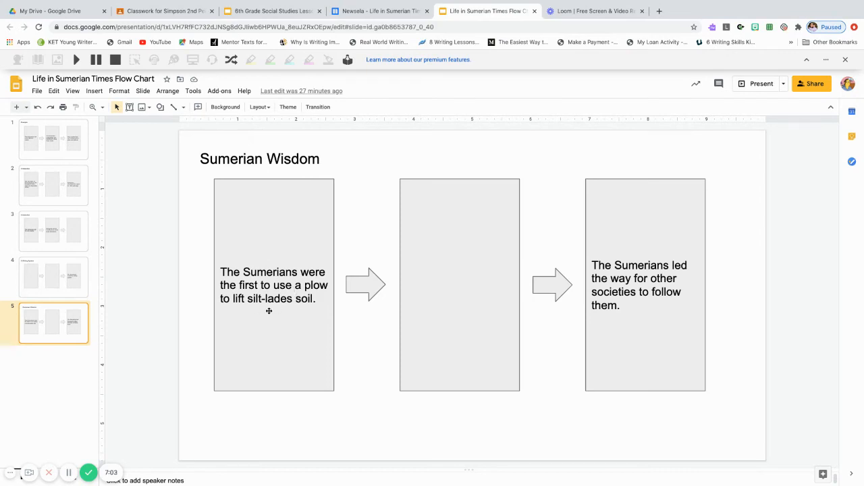
{"action": "mouse_move", "coordinate": [269, 308]}
{"action": "type", "text": "n"}
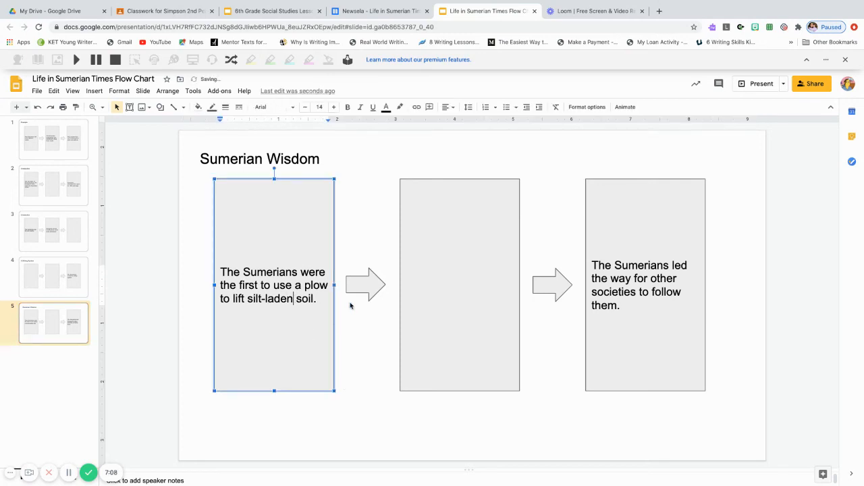
- Select the Sumerian Wisdom slide's empty middle box and go back to the Newsela article
{"action": "left_click", "coordinate": [459, 284]}
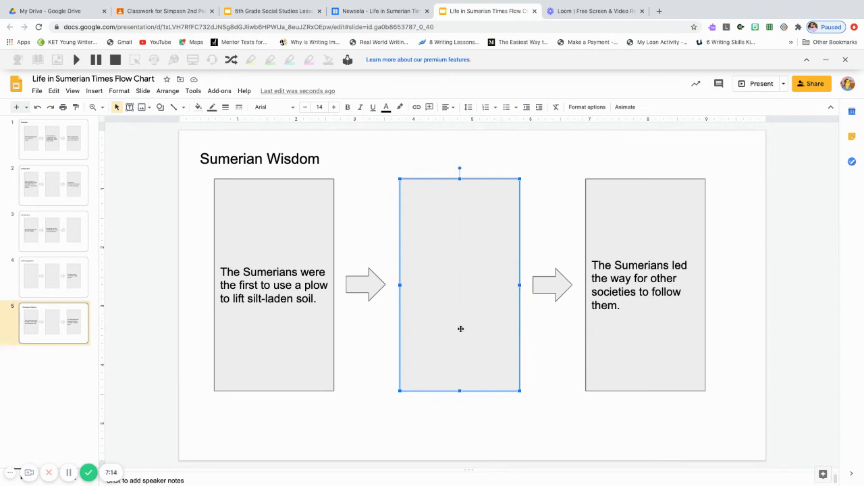
{"action": "mouse_move", "coordinate": [161, 203]}
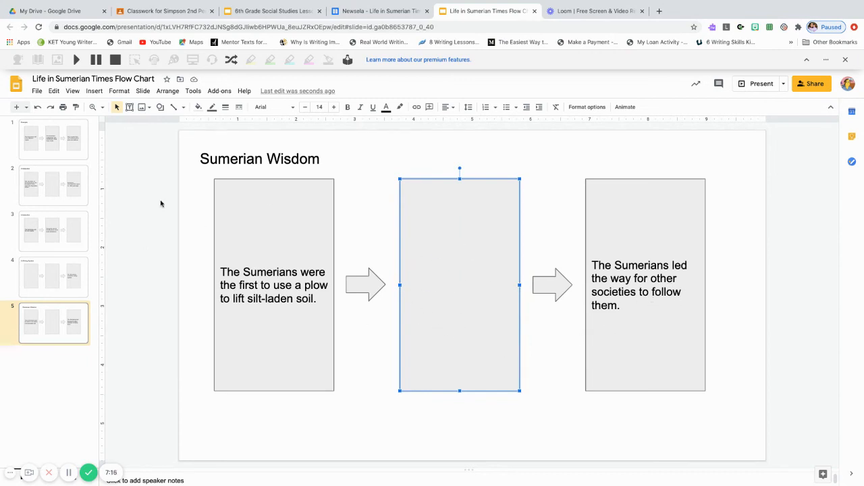
{"action": "left_click", "coordinate": [378, 11]}
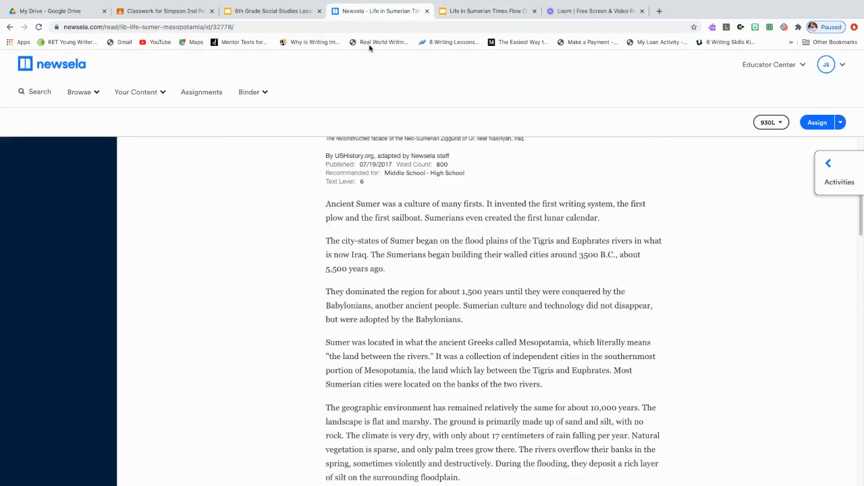
- Scroll the Newsela article to 'Sumerian wisdom', pass the flow chart, and return to the October 19th lesson slide
{"action": "scroll", "scroll_direction": "down", "scroll_amount": 3}
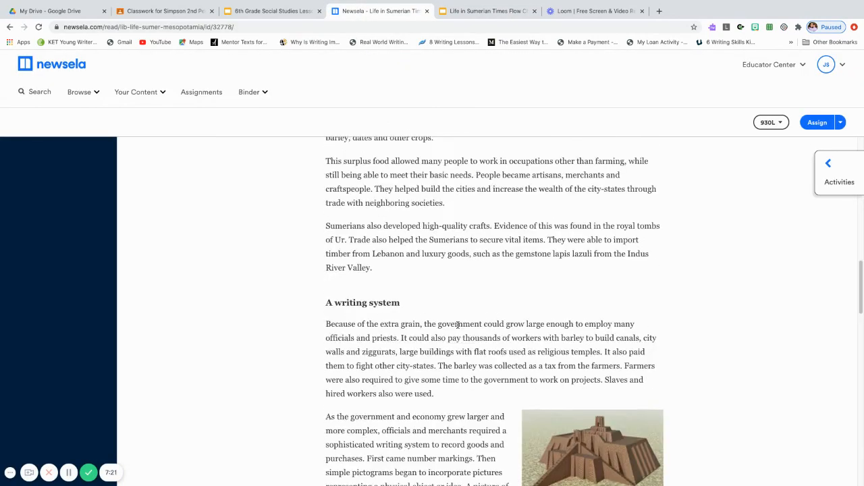
{"action": "scroll", "scroll_direction": "down", "scroll_amount": 3}
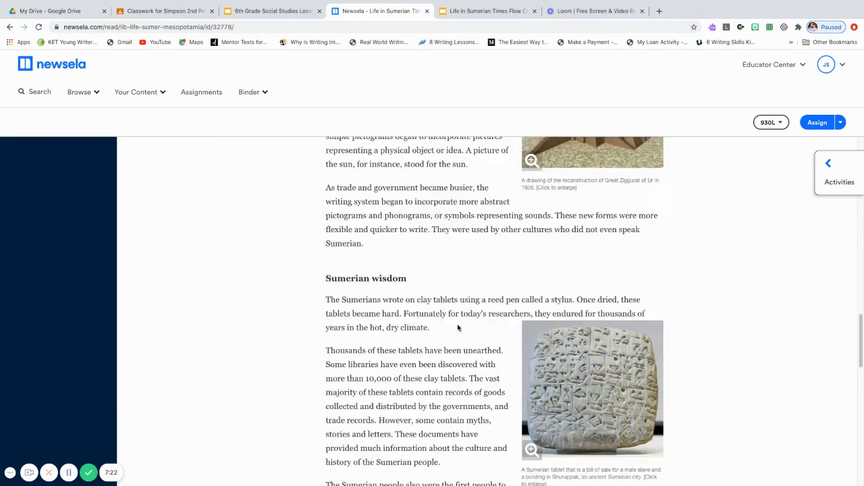
{"action": "scroll", "scroll_direction": "down", "scroll_amount": 3}
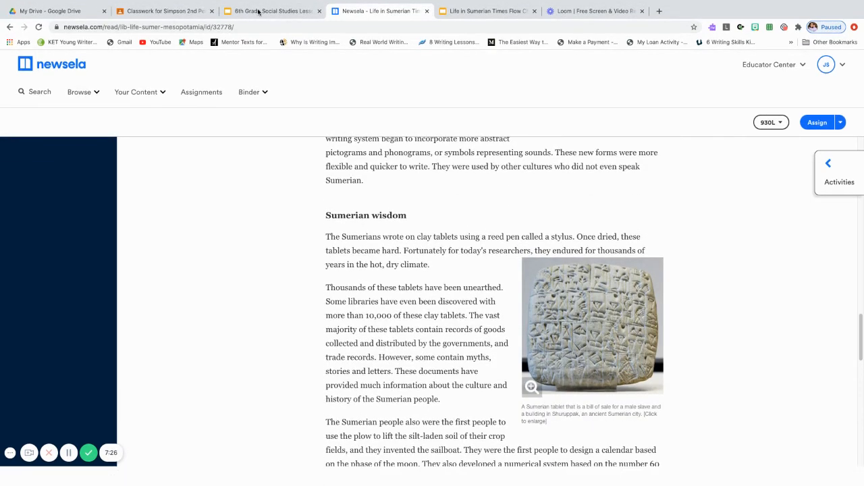
{"action": "left_click", "coordinate": [486, 11]}
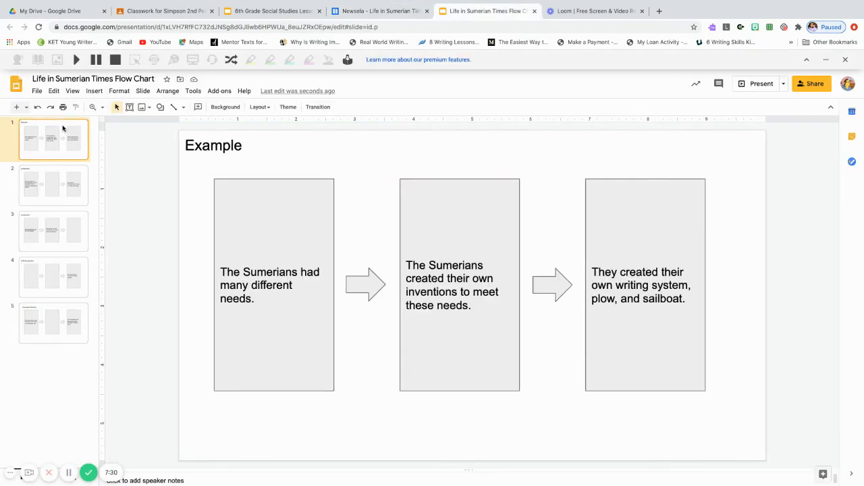
{"action": "left_click", "coordinate": [272, 10]}
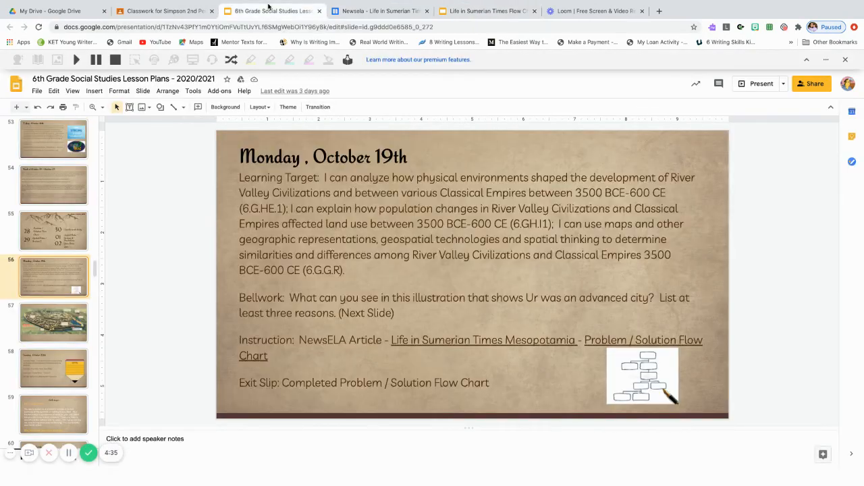